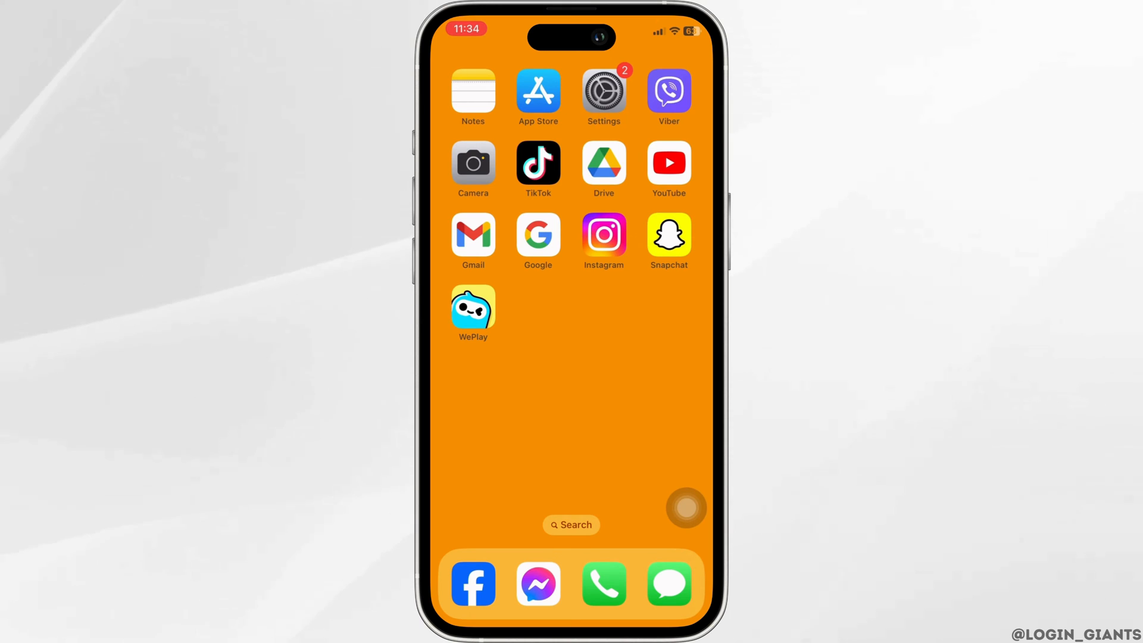
Search the App Store for 'we', then open WePlay's page under General > iPhone Storage
left_click(537, 91)
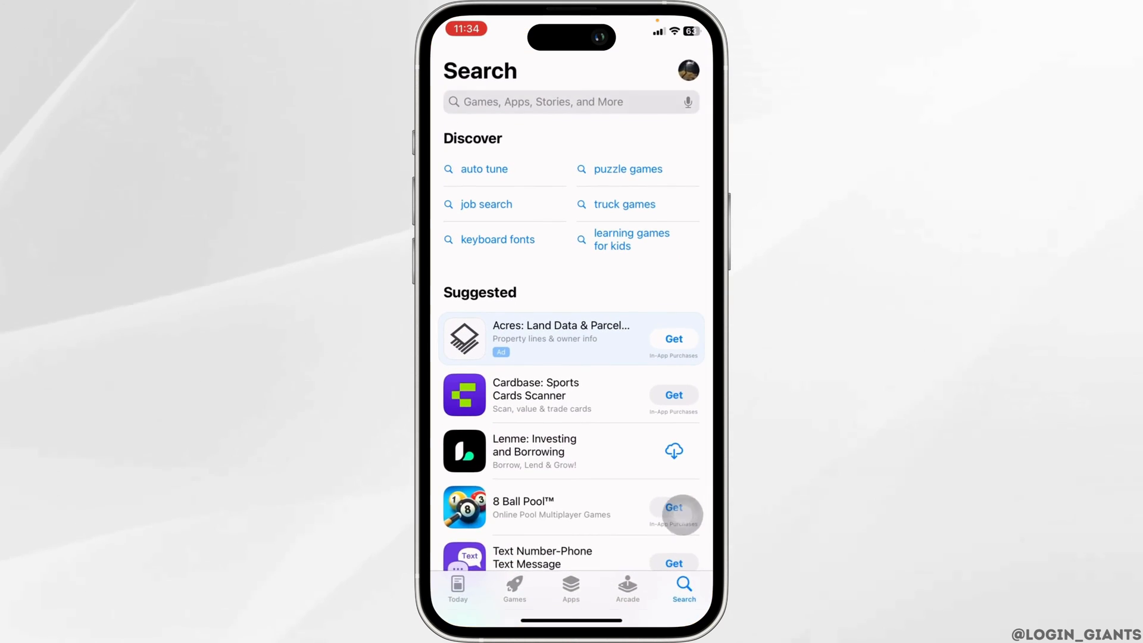
type("weplay")
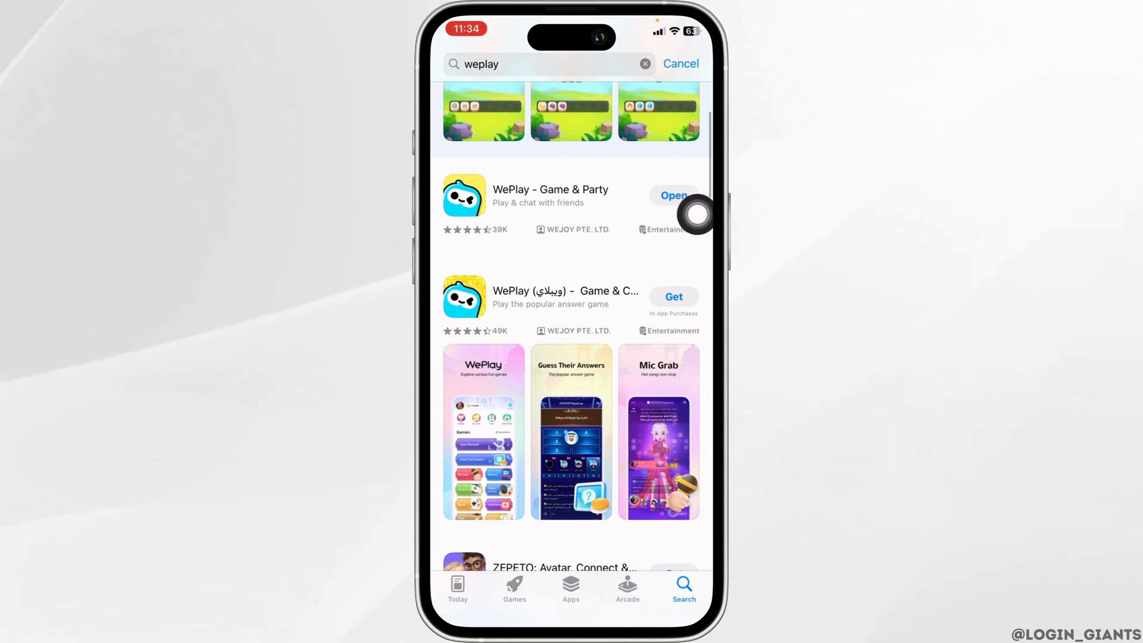
mouse_move(679, 239)
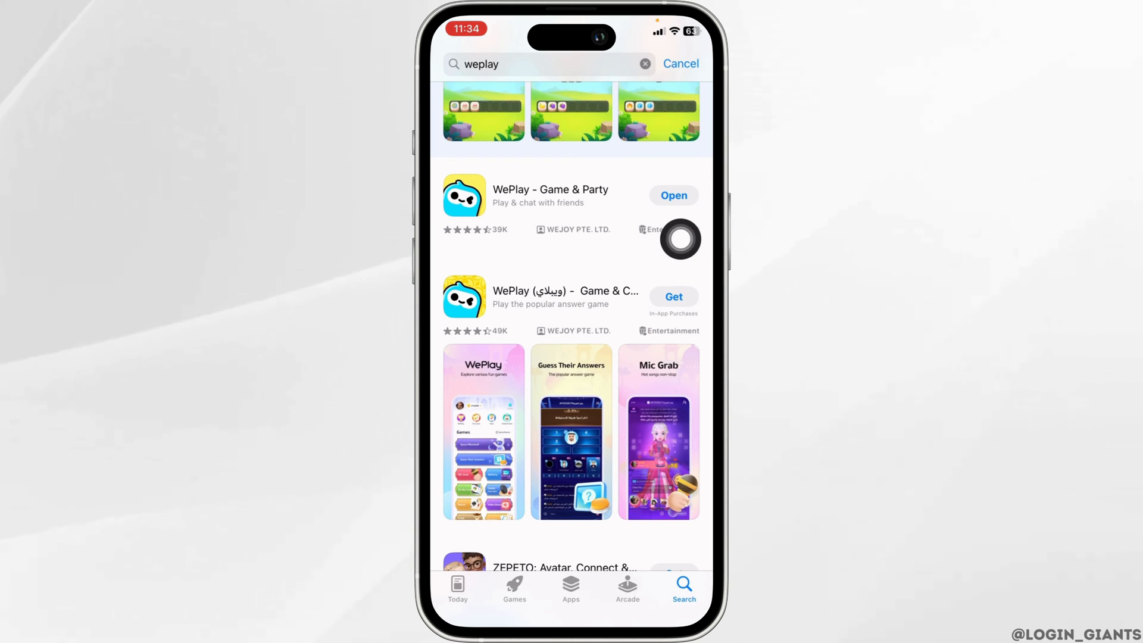
mouse_move(674, 244)
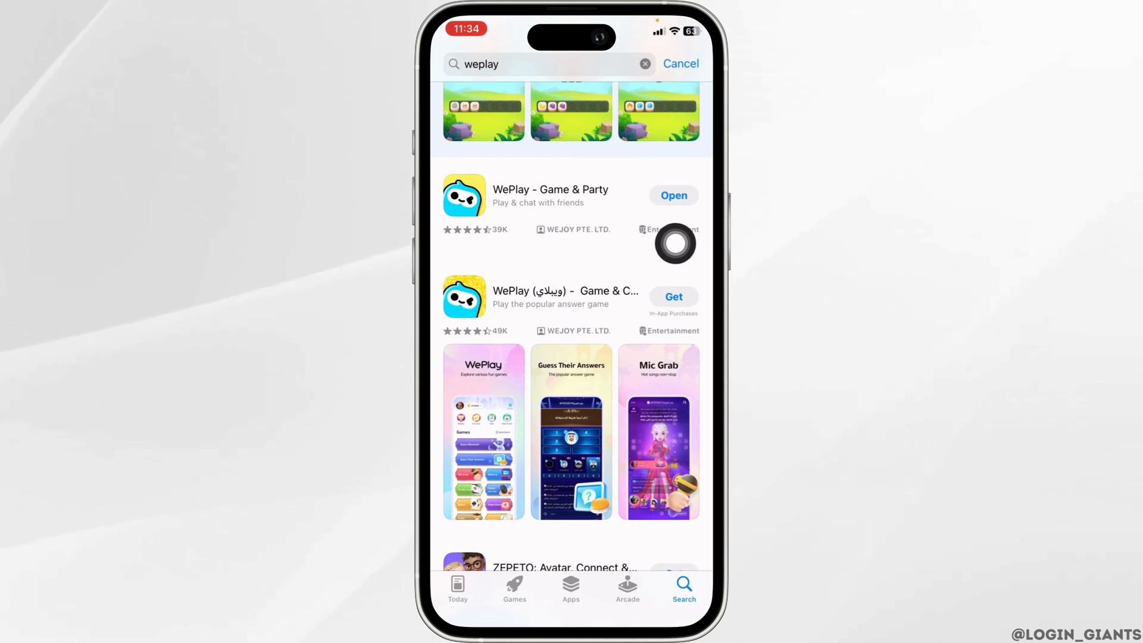
mouse_move(663, 234)
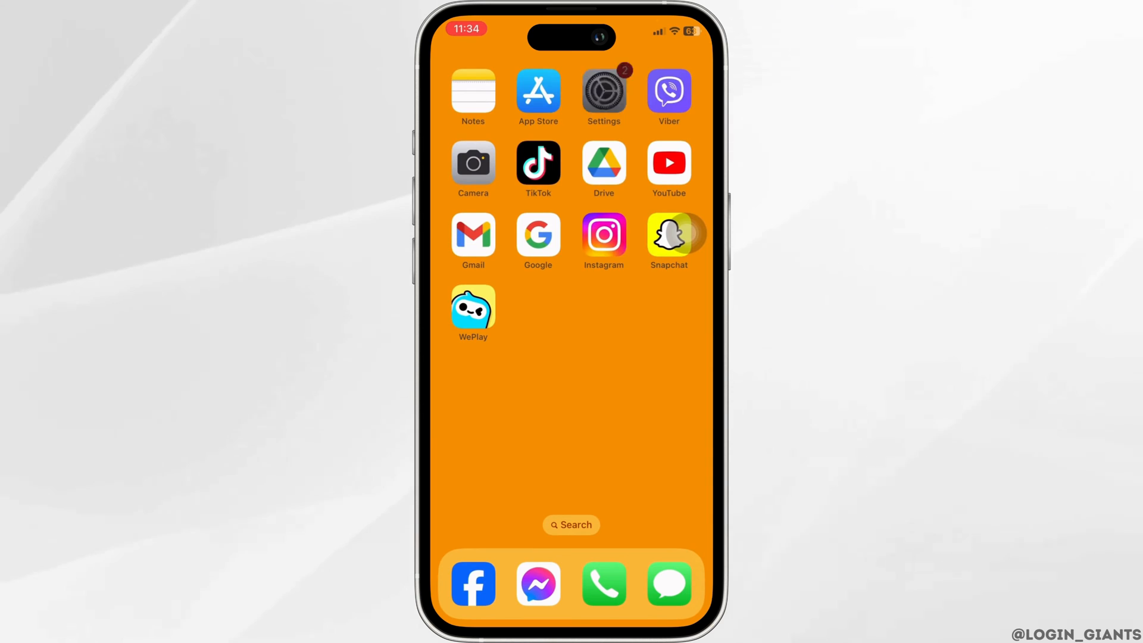
left_click(604, 92)
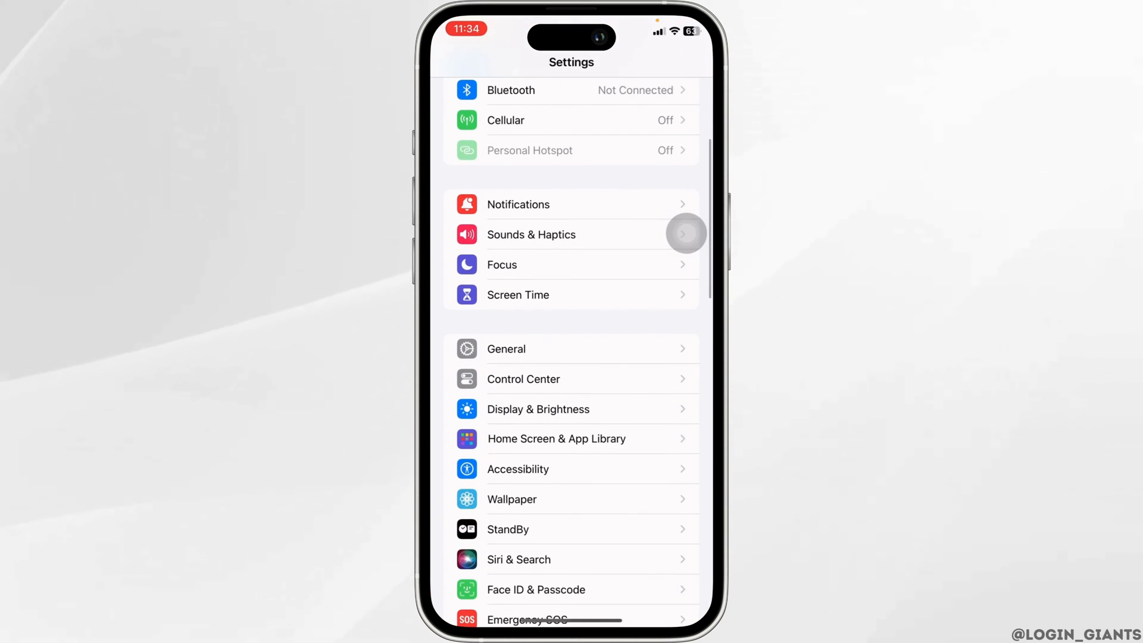
left_click(506, 349)
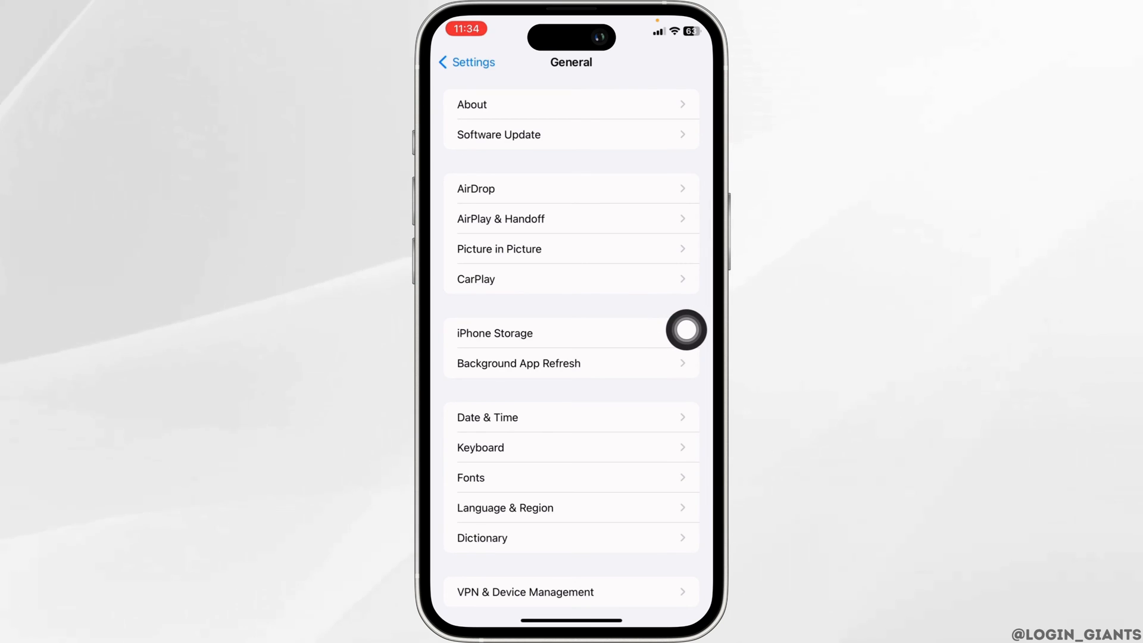
left_click(494, 333)
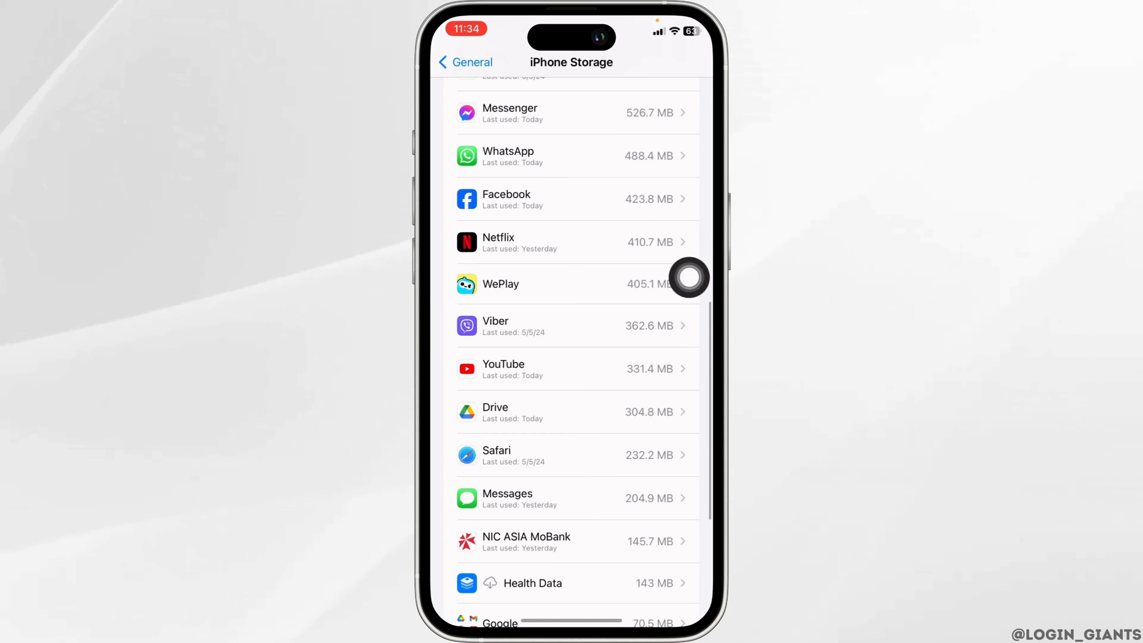
left_click(576, 283)
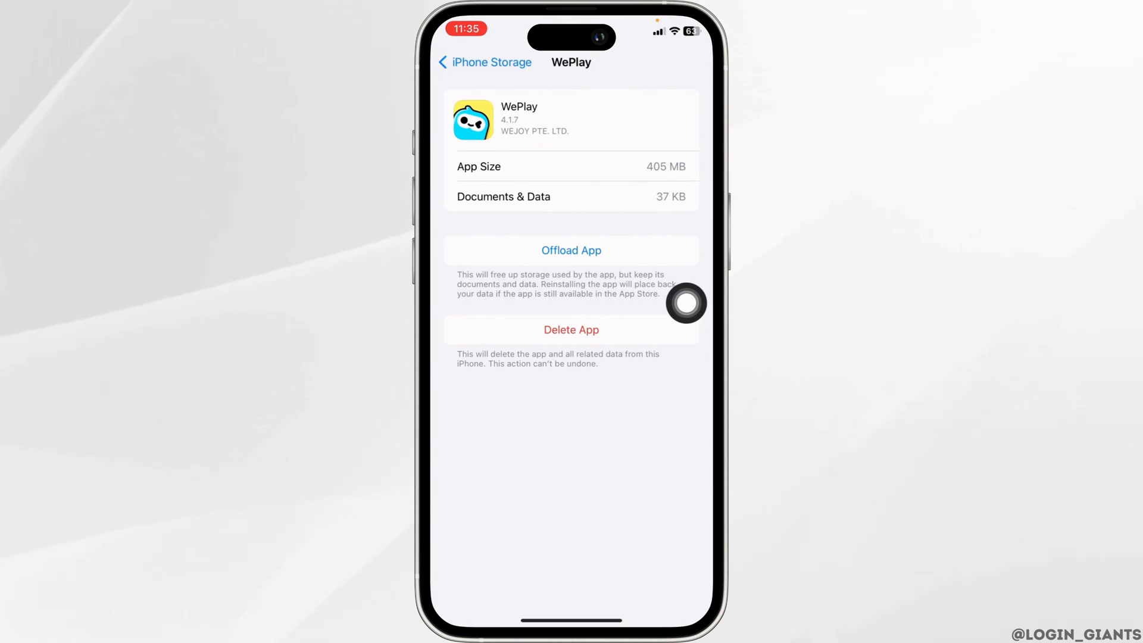
Offload WePlay while keeping its 405.1 MB of data, then start reinstalling it
left_click(571, 250)
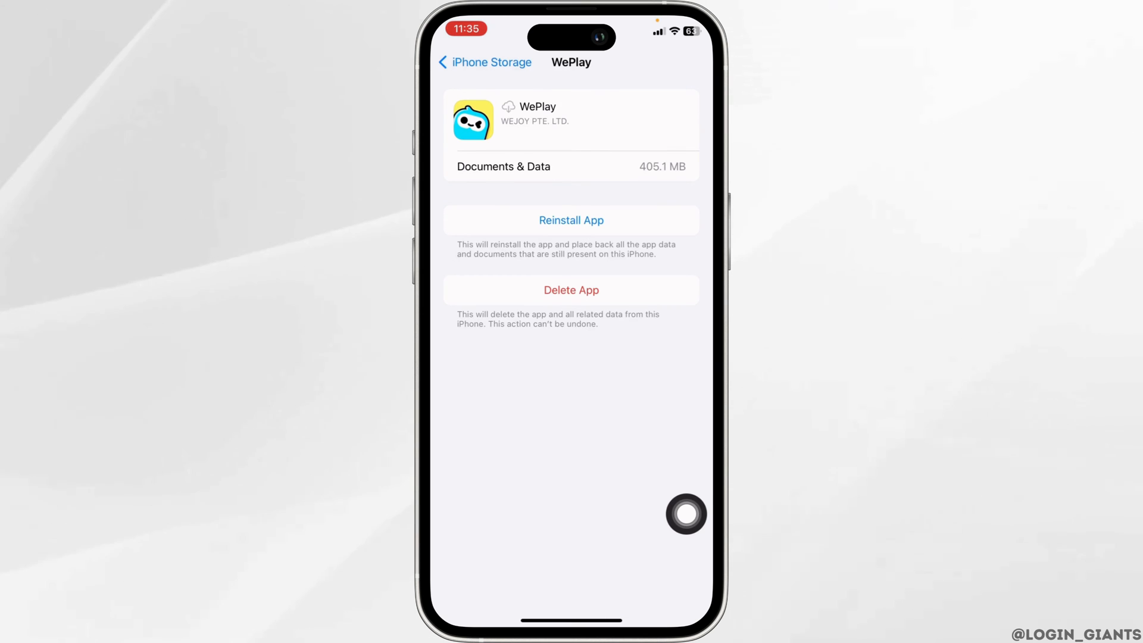
left_click(571, 220)
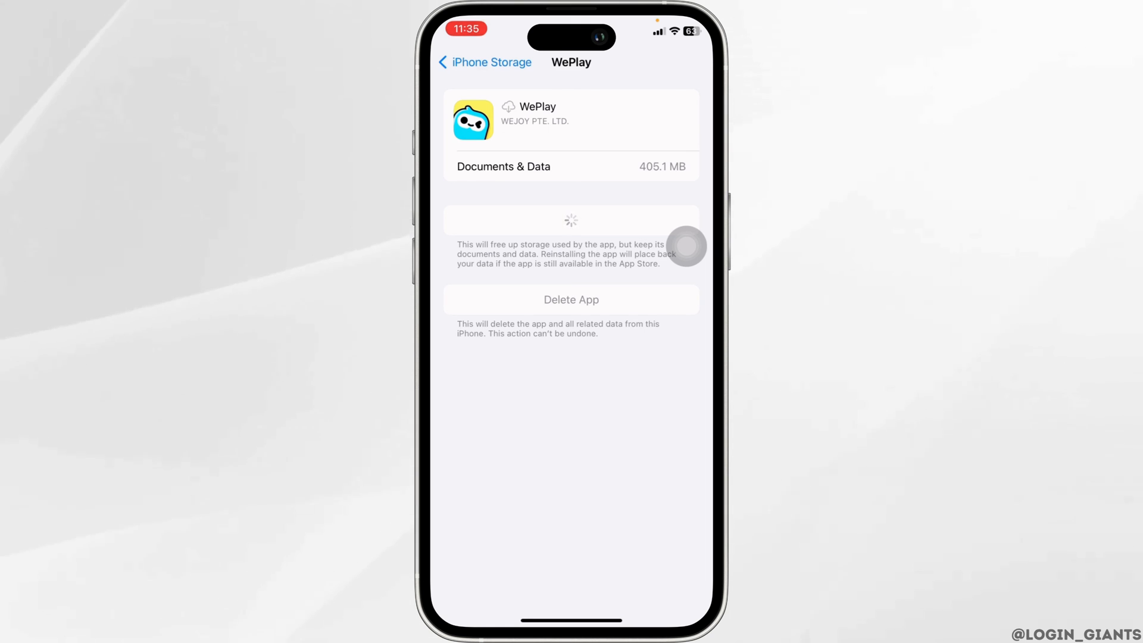
Delete WePlay and confirm the deletion, then return to the iPhone Storage list
left_click(571, 298)
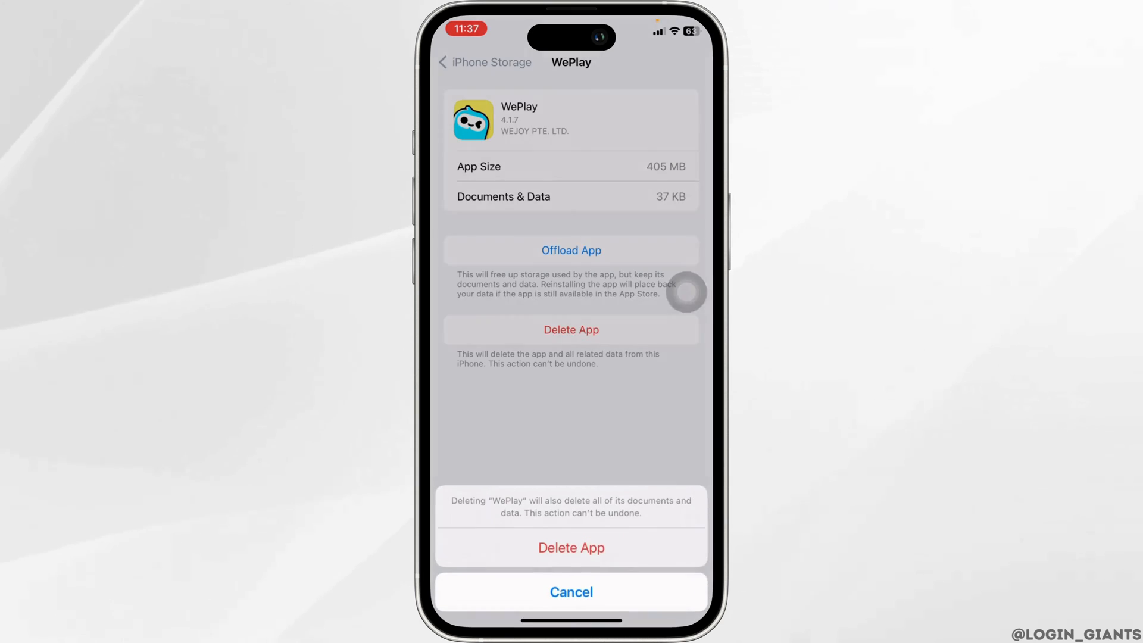
left_click(571, 547)
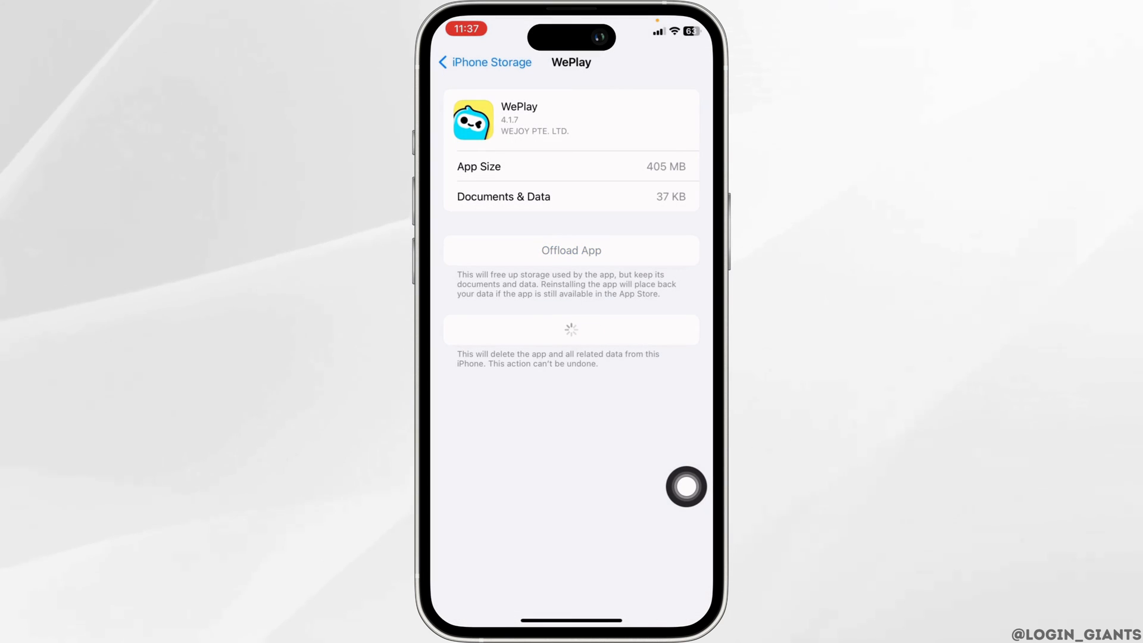
left_click(483, 62)
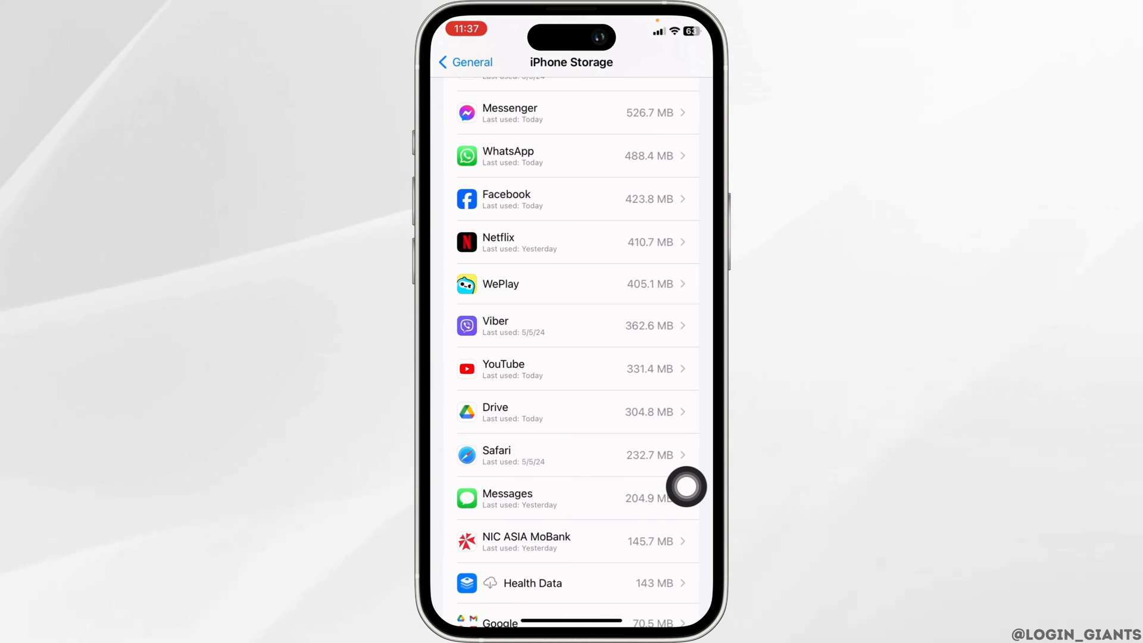